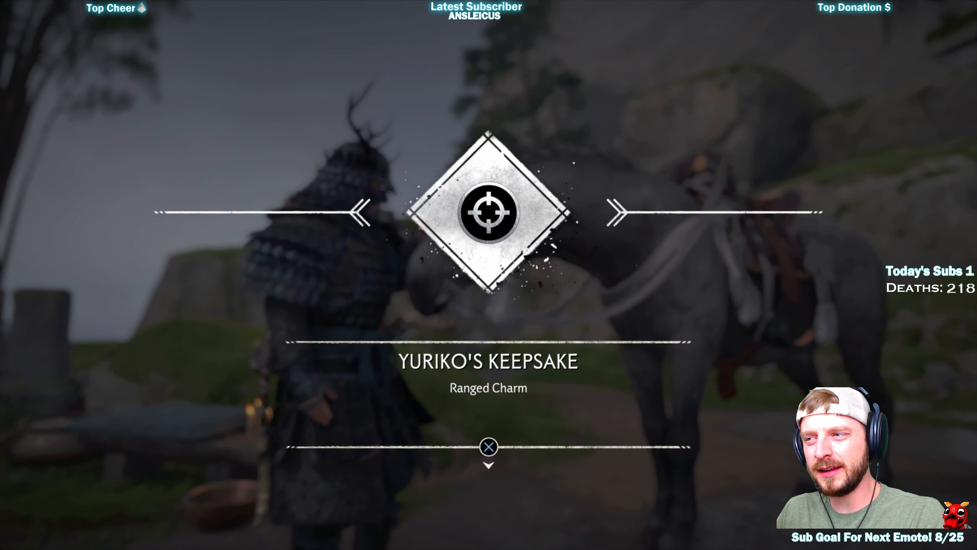
click(614, 211)
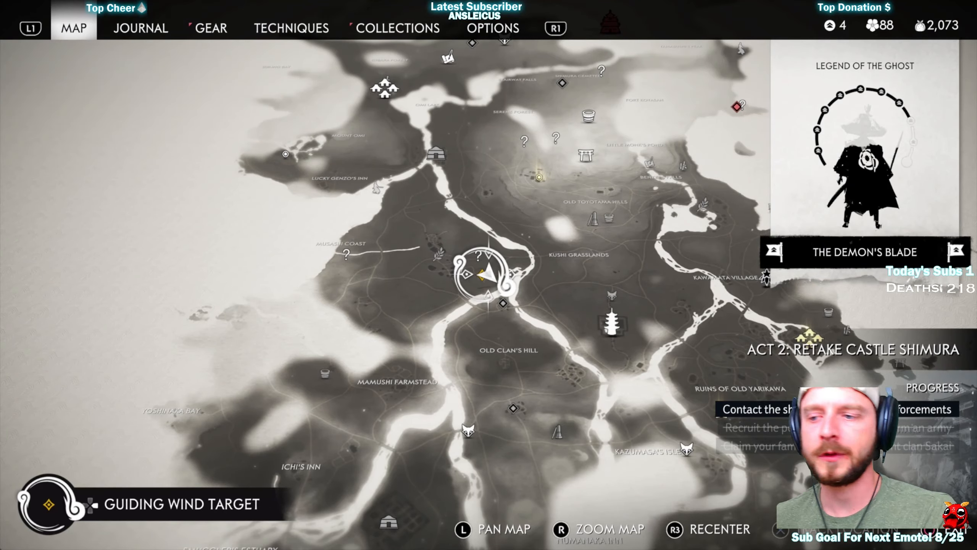
key(Escape)
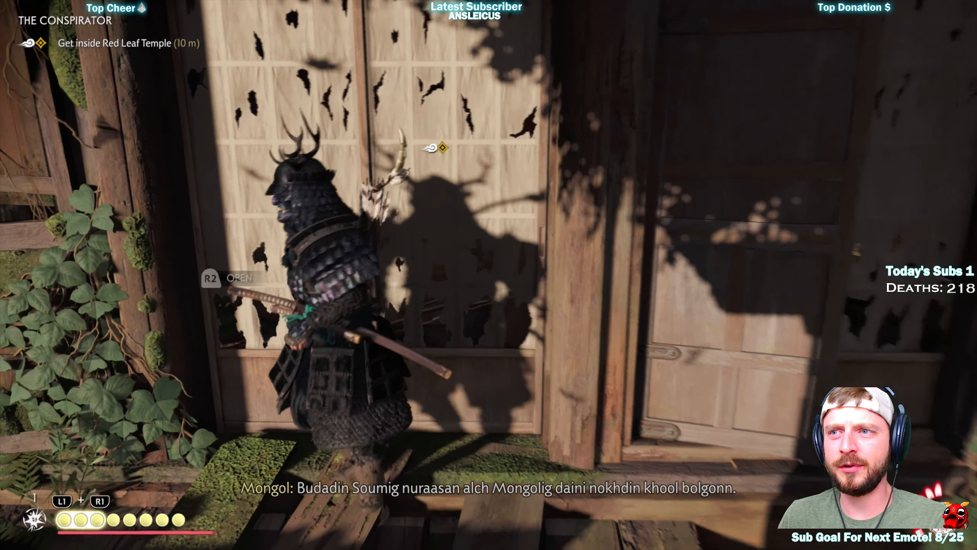
key(r2)
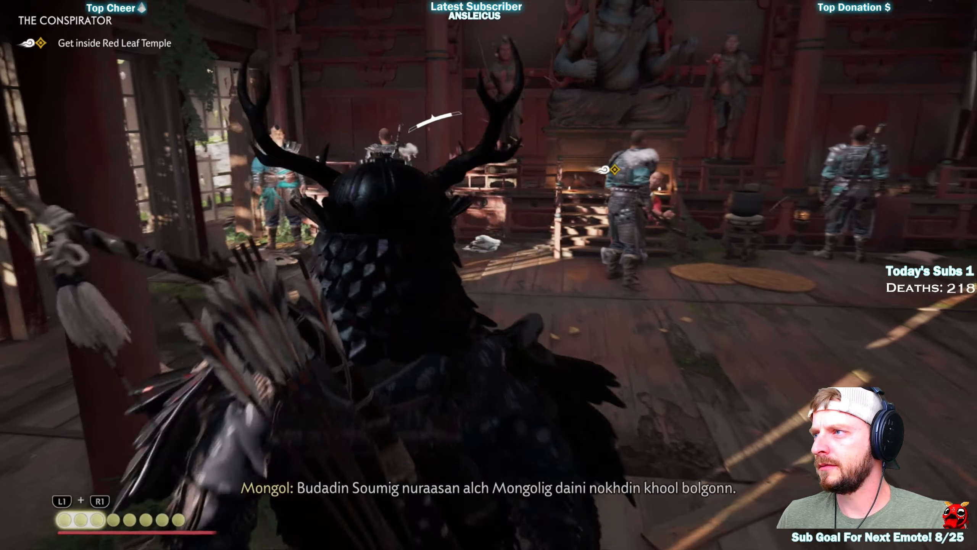